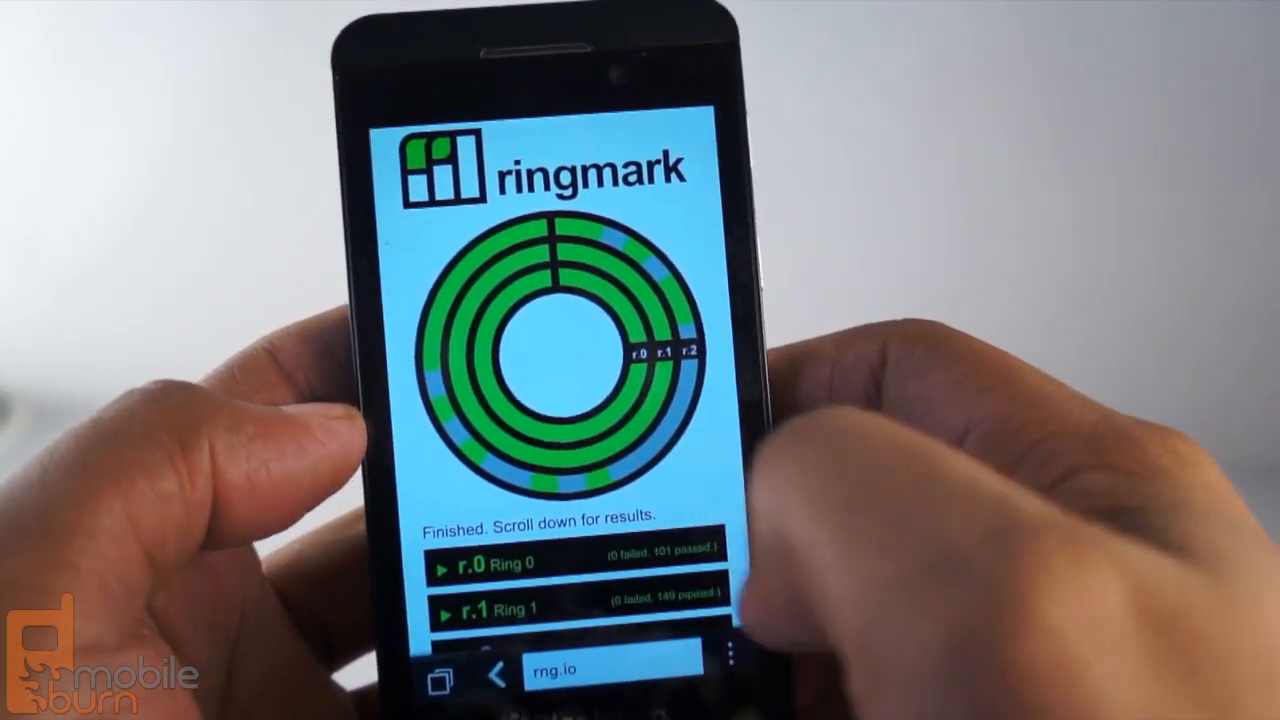
- Turn Accept Cookies off in Privacy and Security settings, keeping pop-ups blocked
scroll(down, 3)
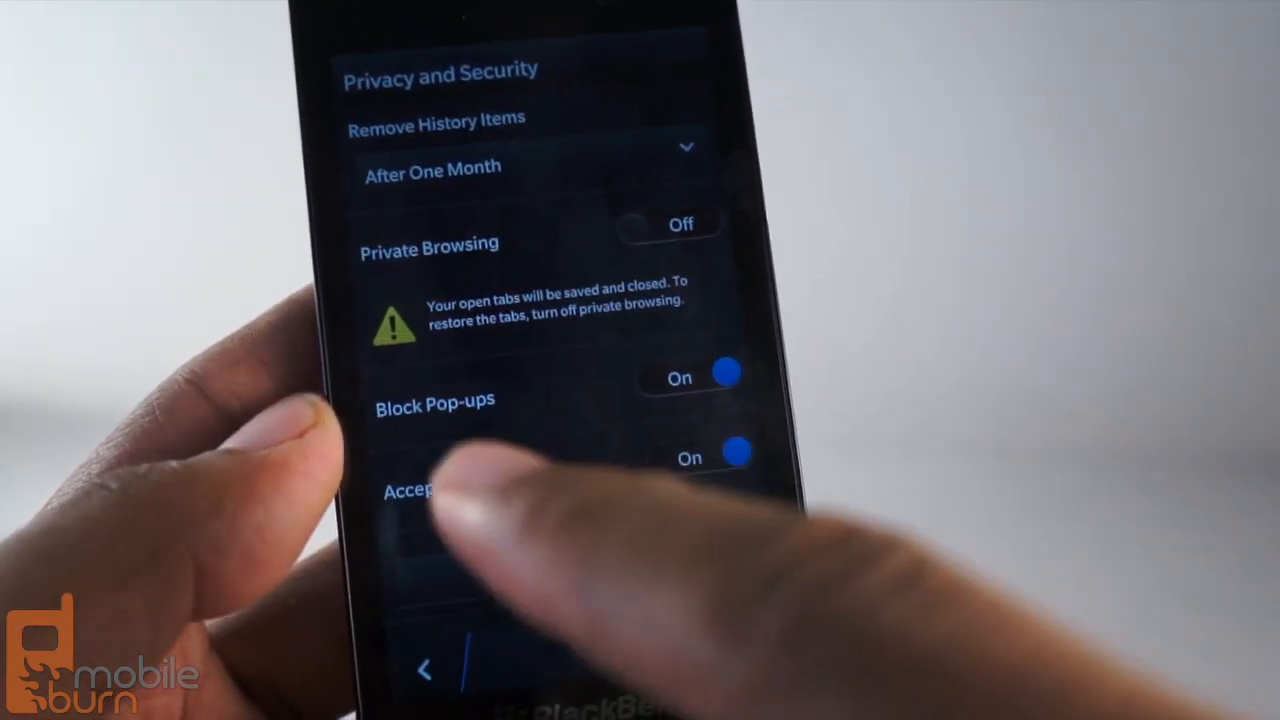
click(730, 452)
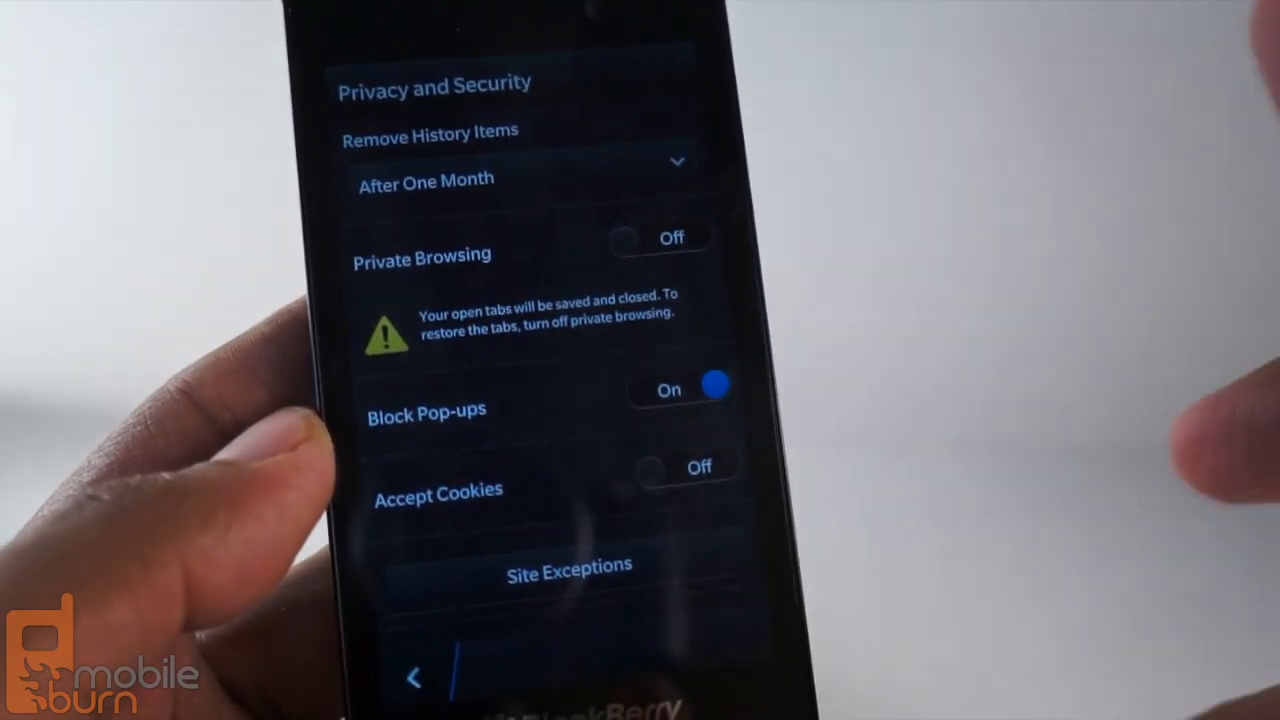